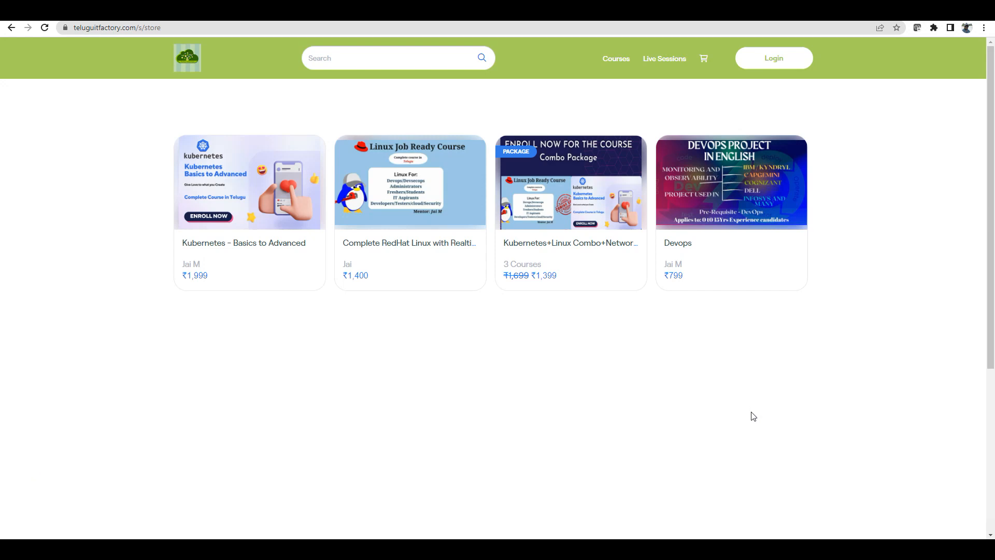
mouse_move(520, 375)
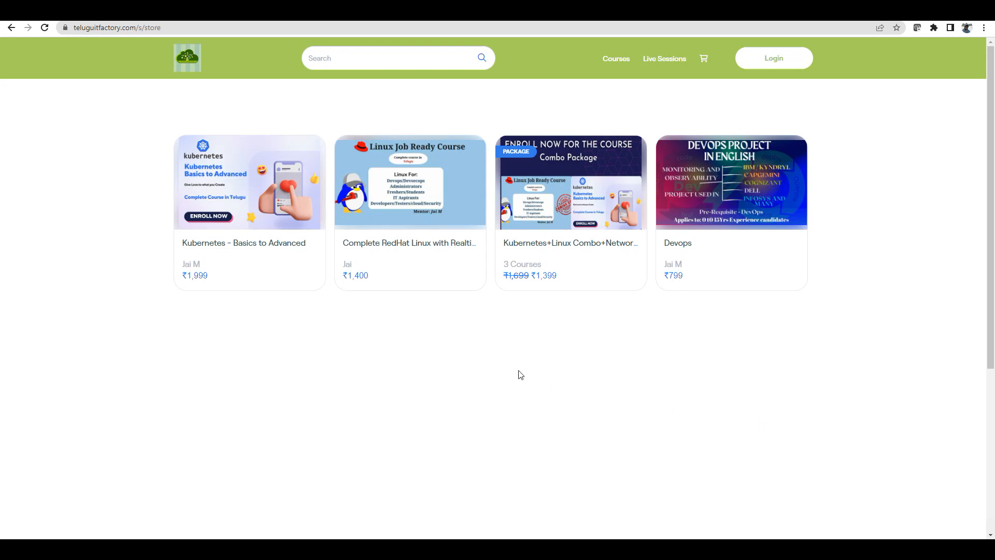
mouse_move(683, 416)
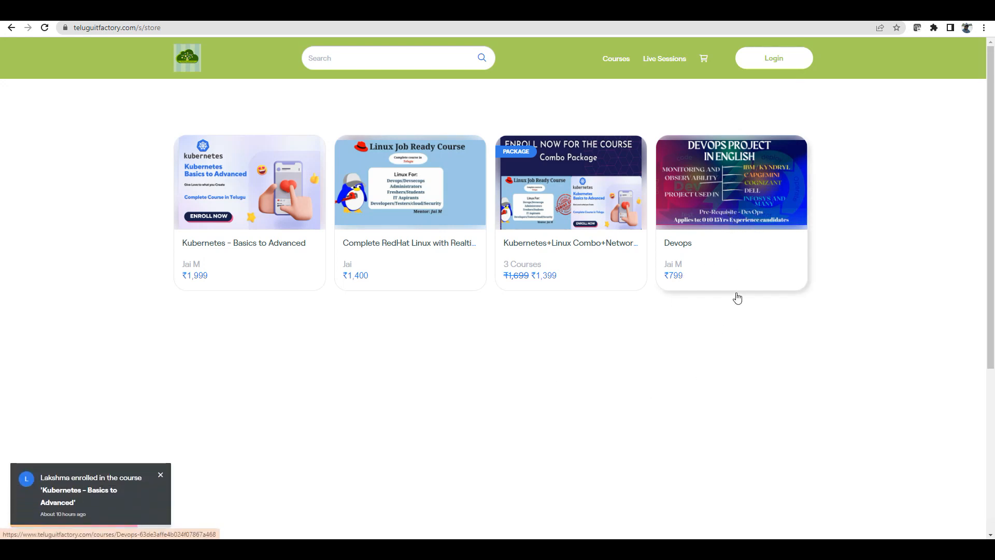
Open the Devops course page from its card on the store listing
click(731, 182)
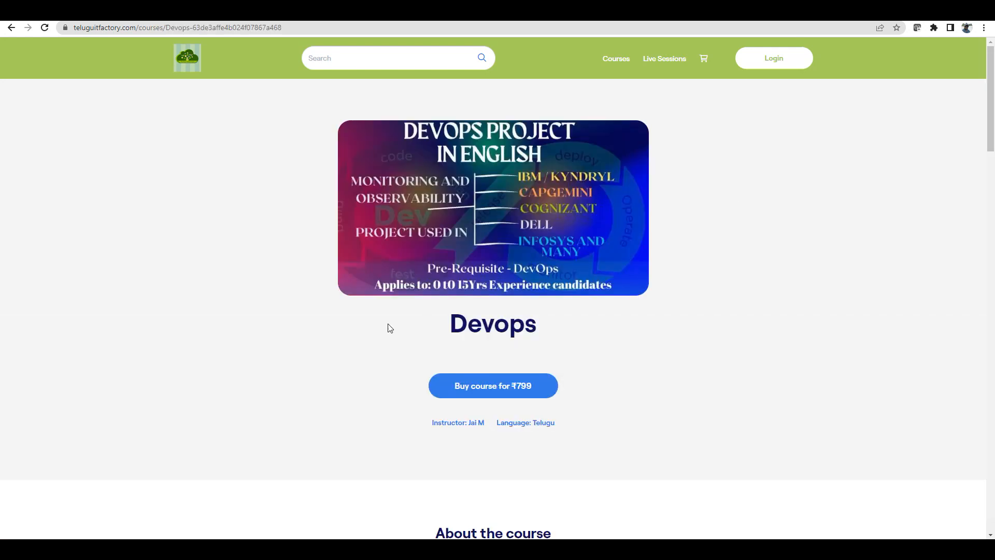
mouse_move(334, 268)
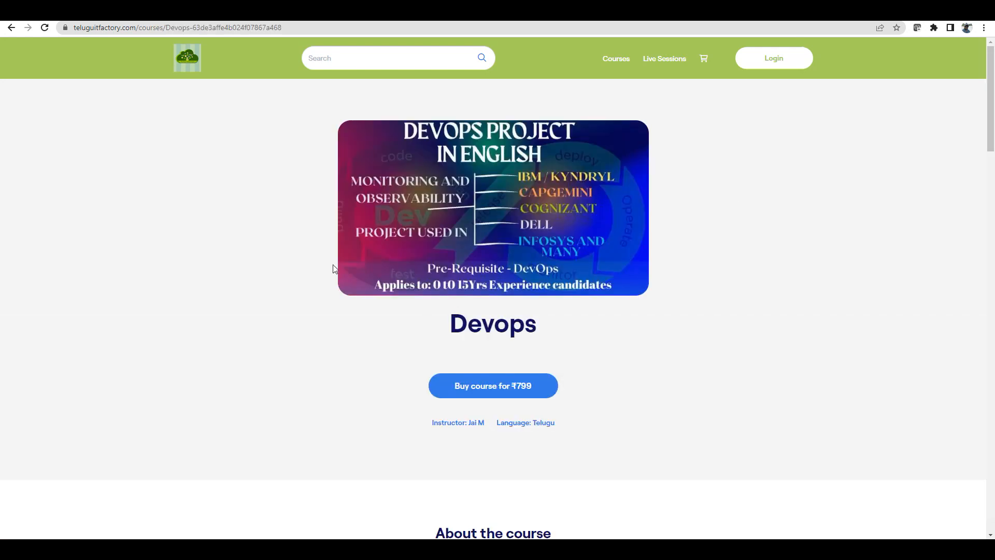
mouse_move(235, 289)
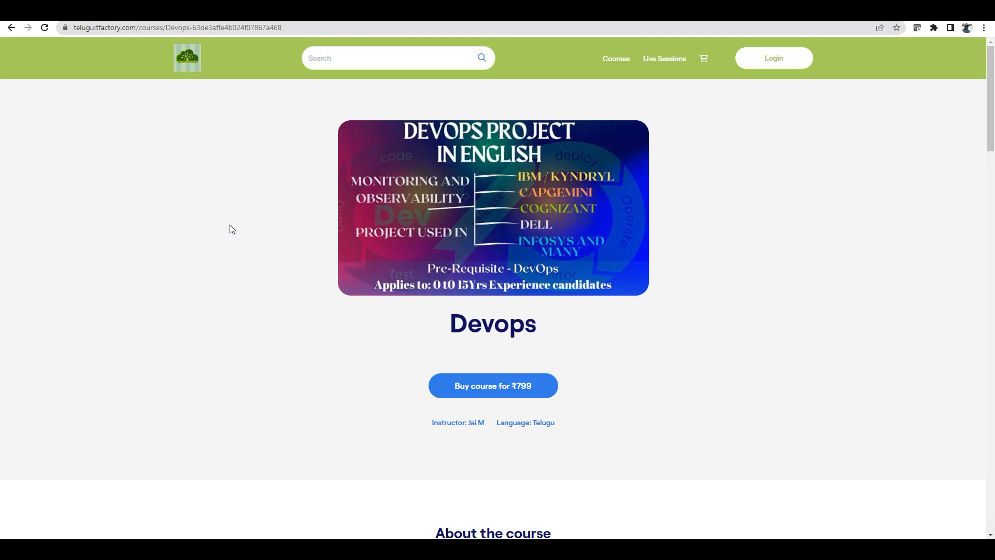
mouse_move(216, 216)
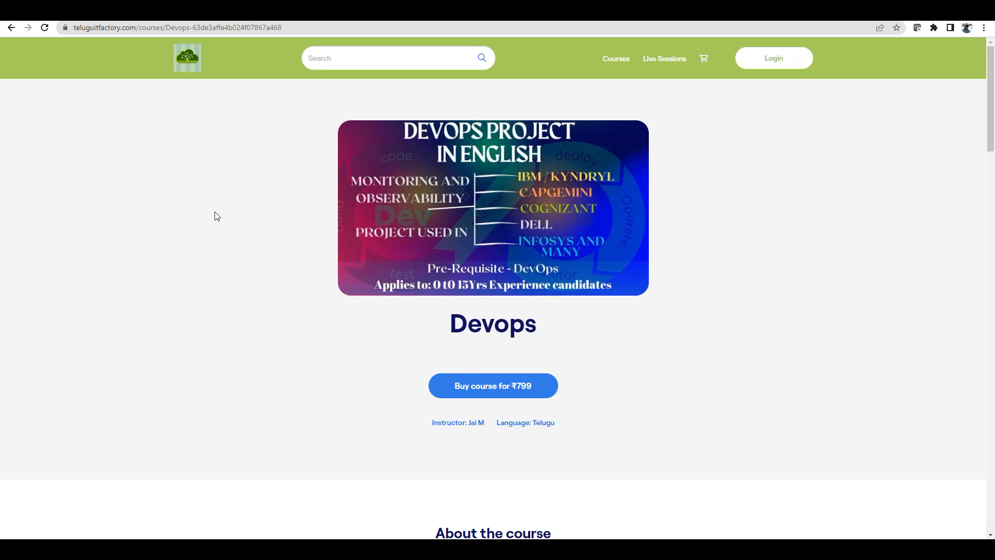
mouse_move(156, 237)
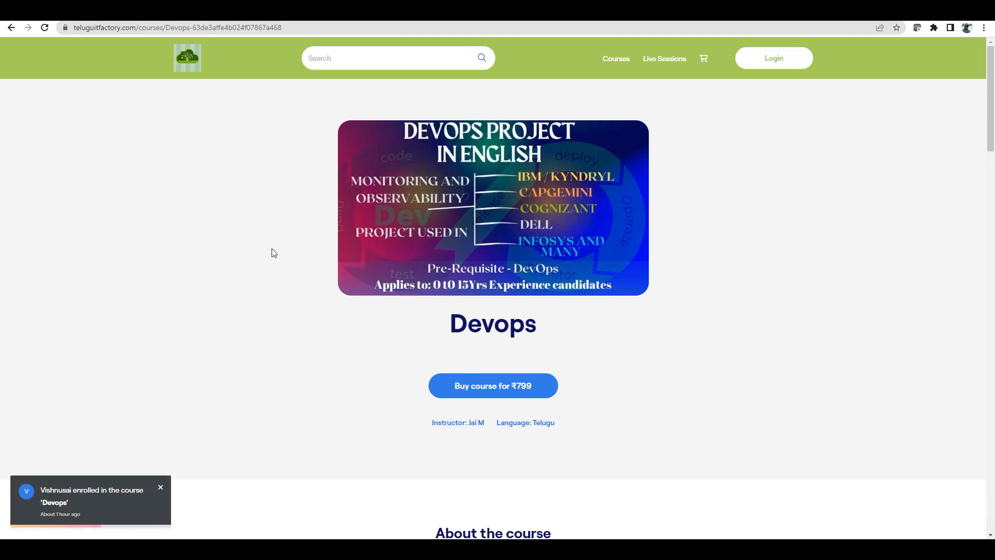
mouse_move(447, 239)
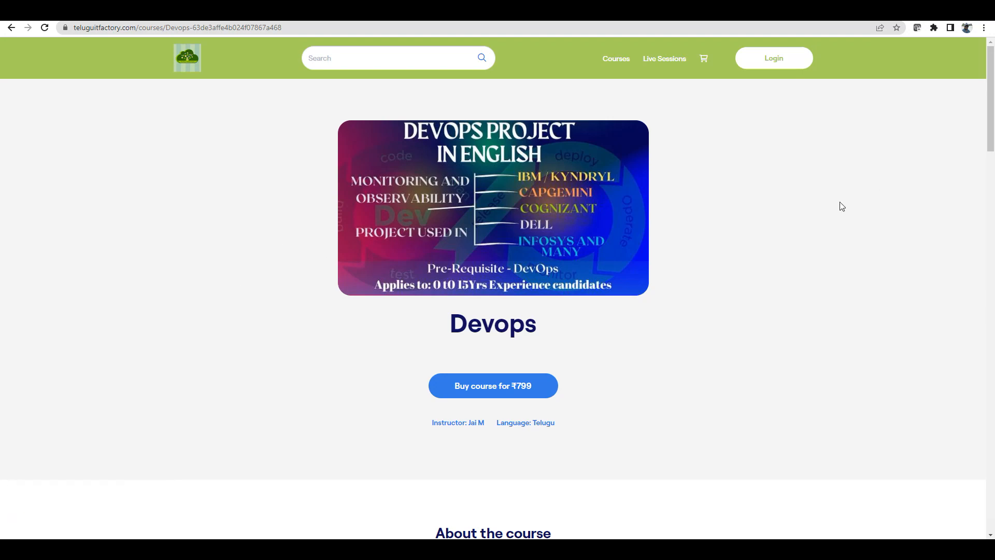
mouse_move(736, 298)
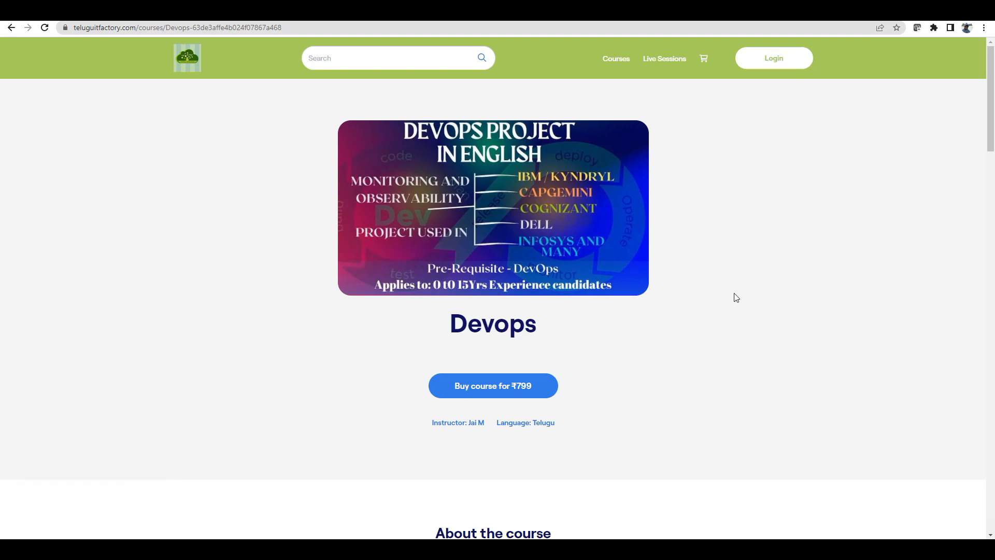
mouse_move(672, 235)
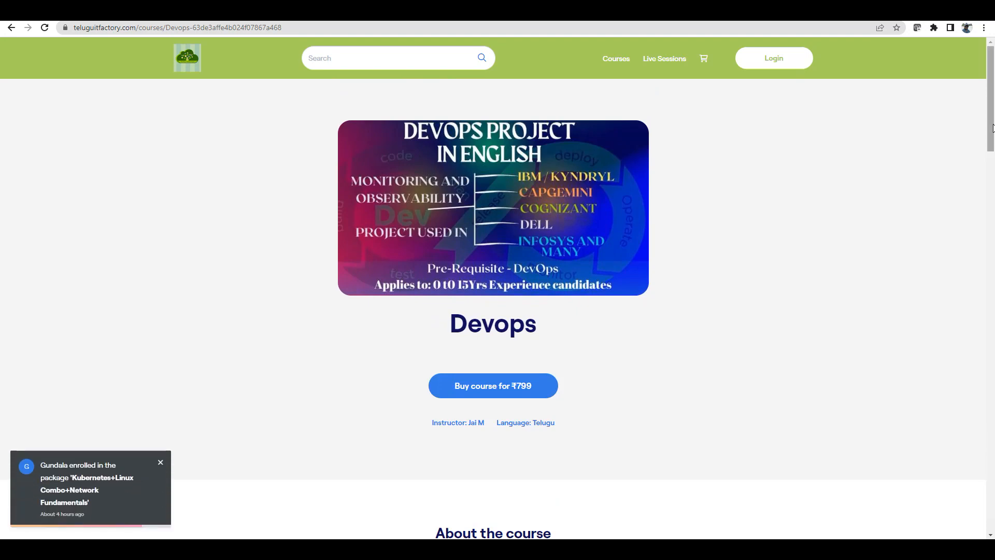
Expand the 04 DevOps Resume syllabus row to show its two resume attachments, then return to the page top
scroll(down, 3)
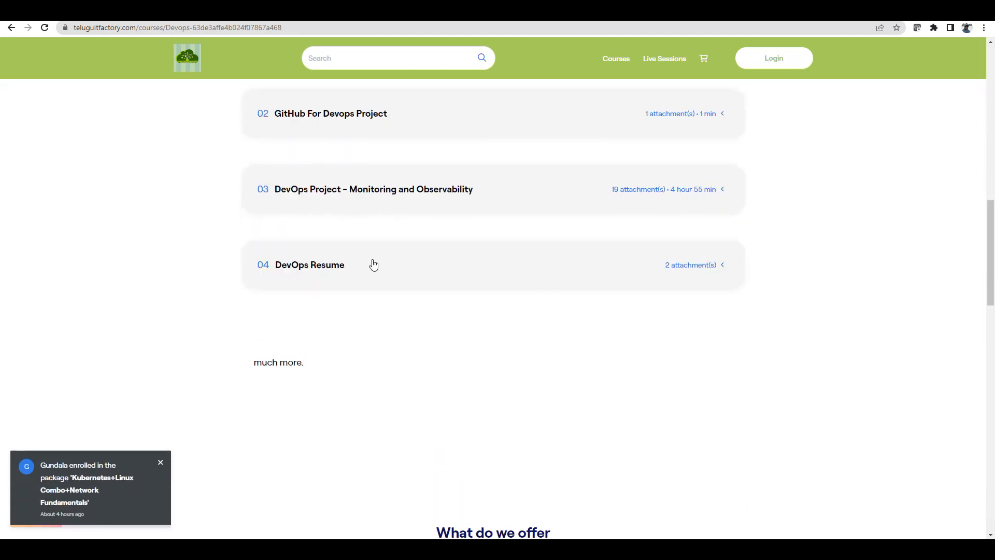
click(310, 264)
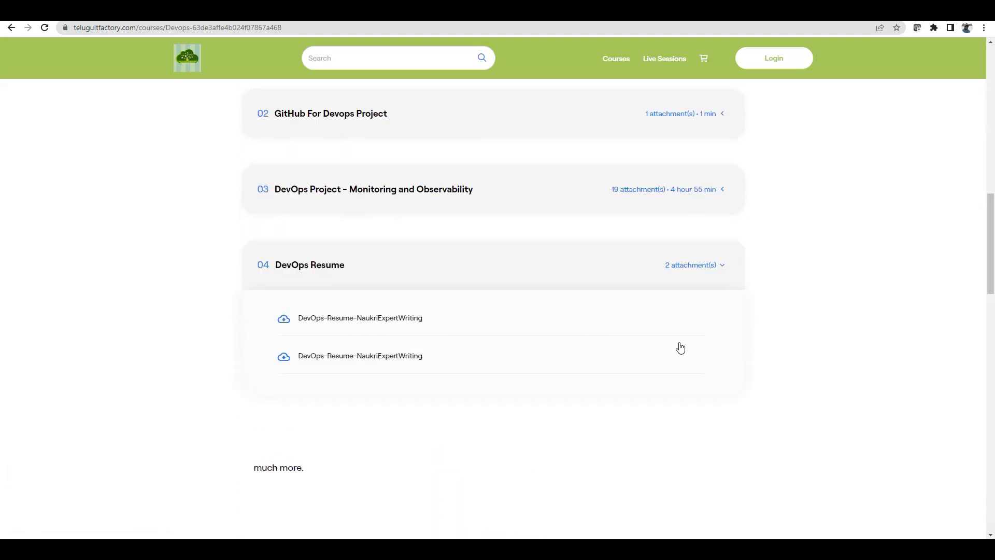
scroll(down, 3)
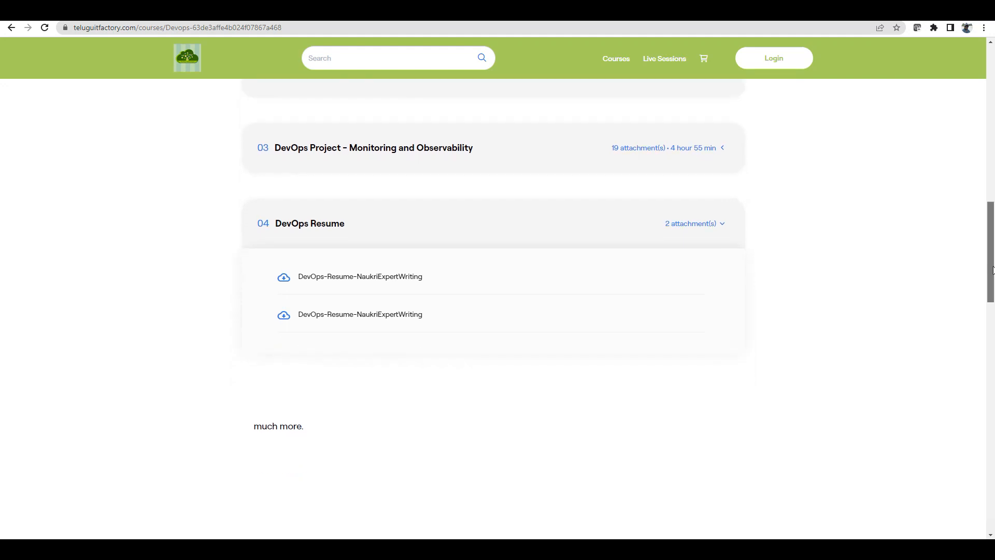
scroll(up, 3)
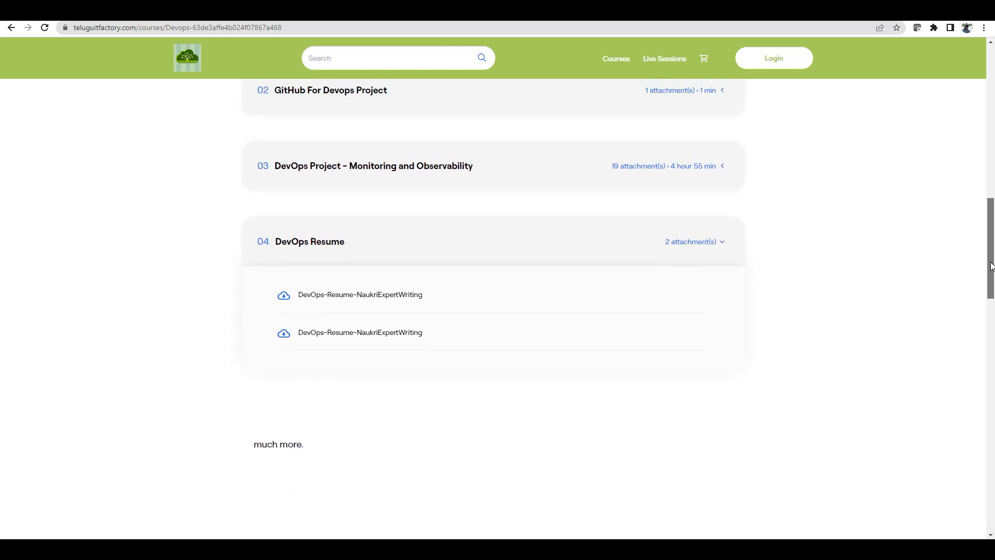
scroll(up, 3)
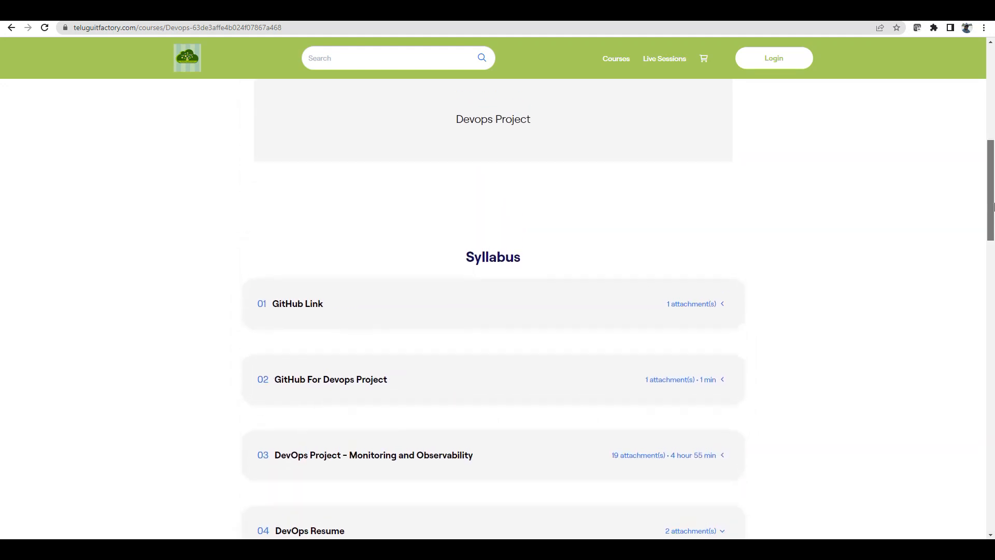
scroll(up, 3)
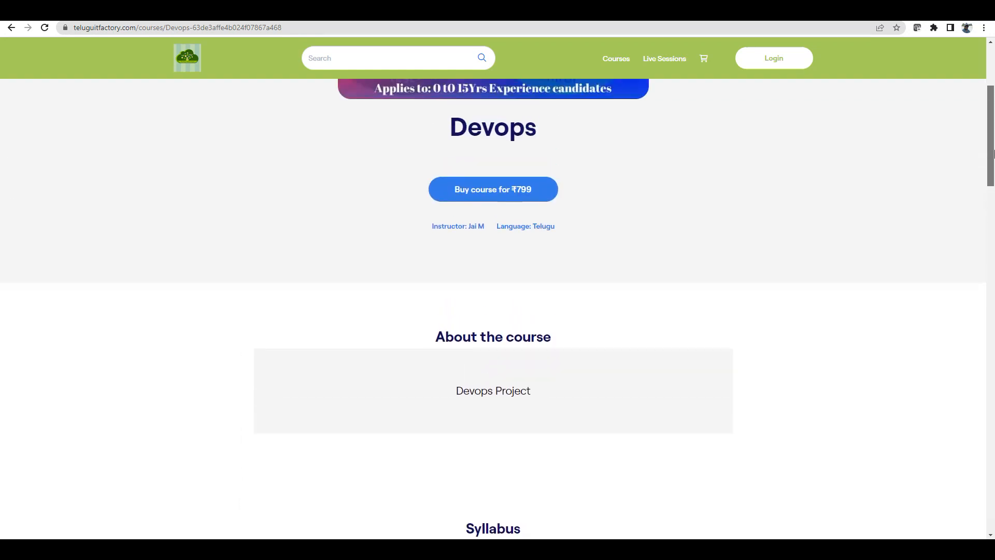
scroll(up, 3)
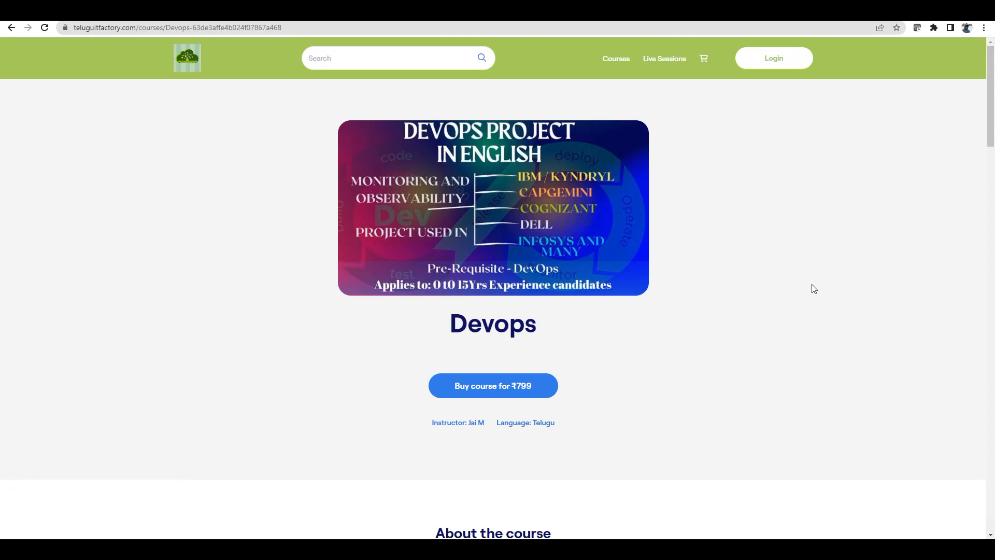
mouse_move(790, 287)
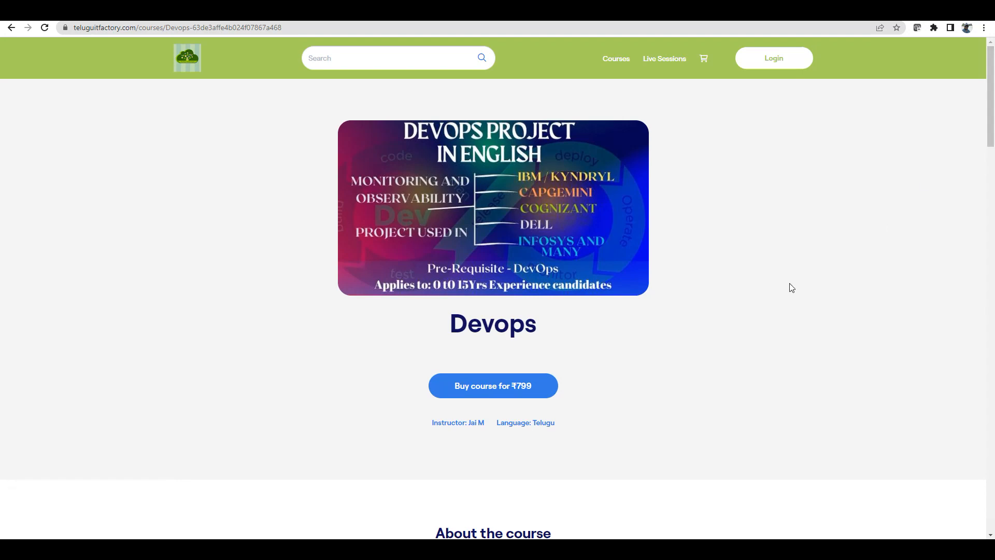
mouse_move(761, 300)
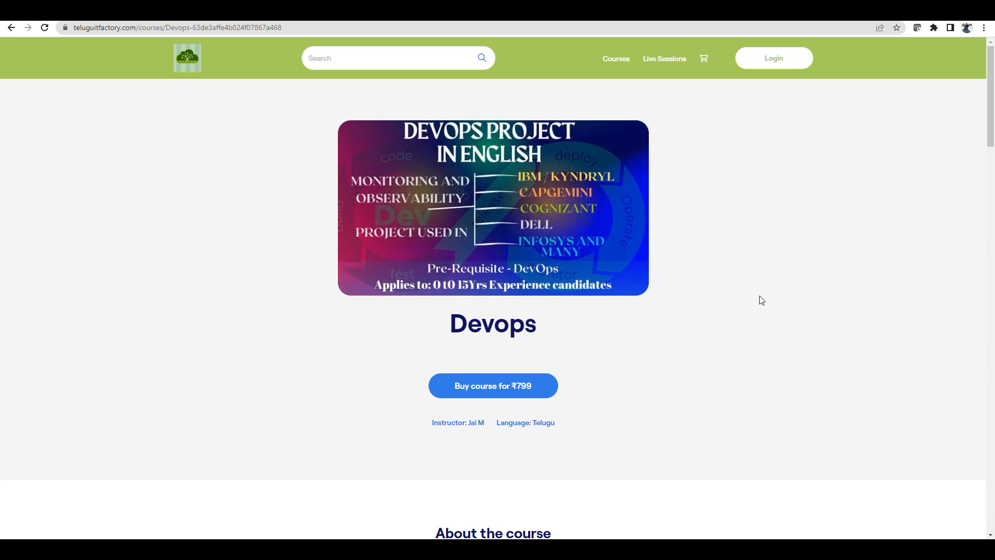
mouse_move(736, 296)
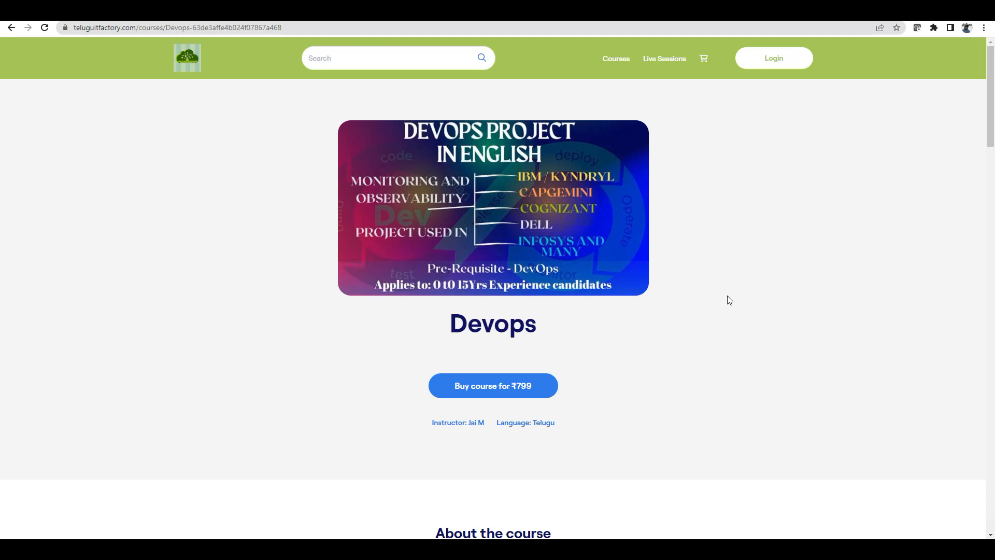
mouse_move(519, 248)
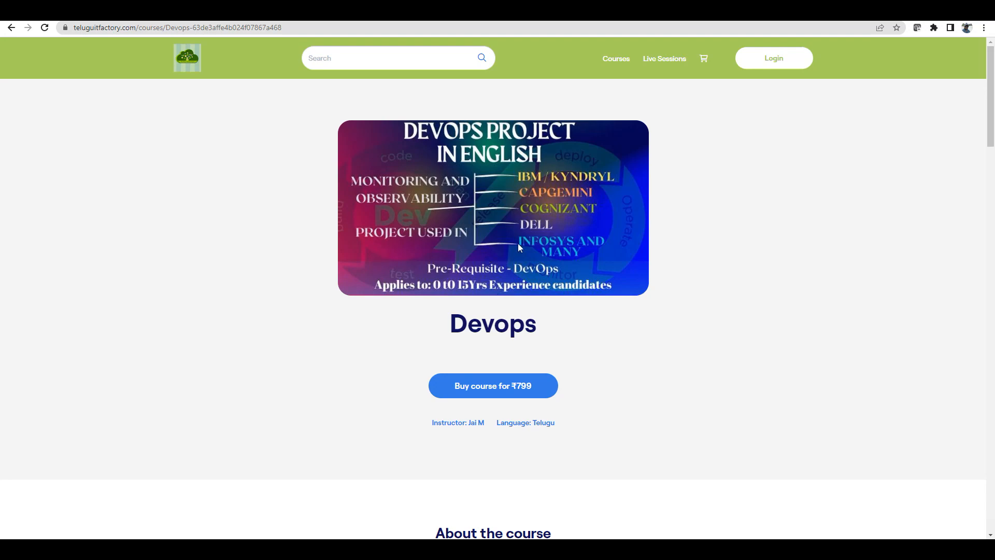
mouse_move(651, 335)
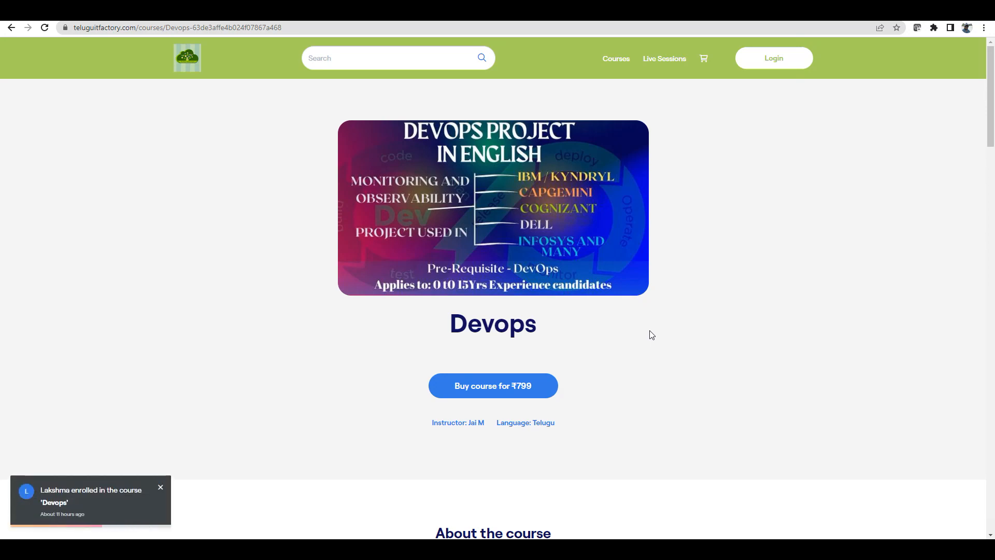
mouse_move(694, 330)
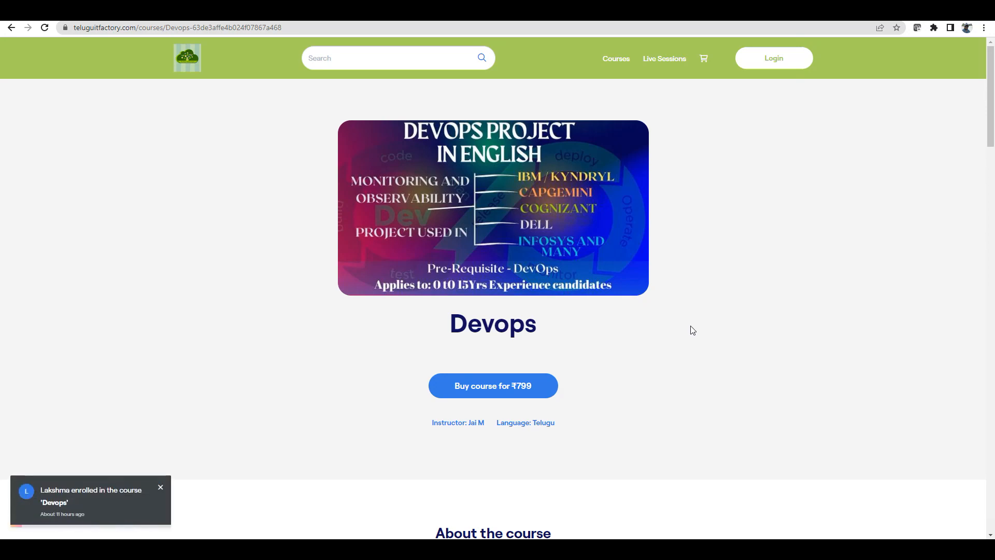
click(160, 487)
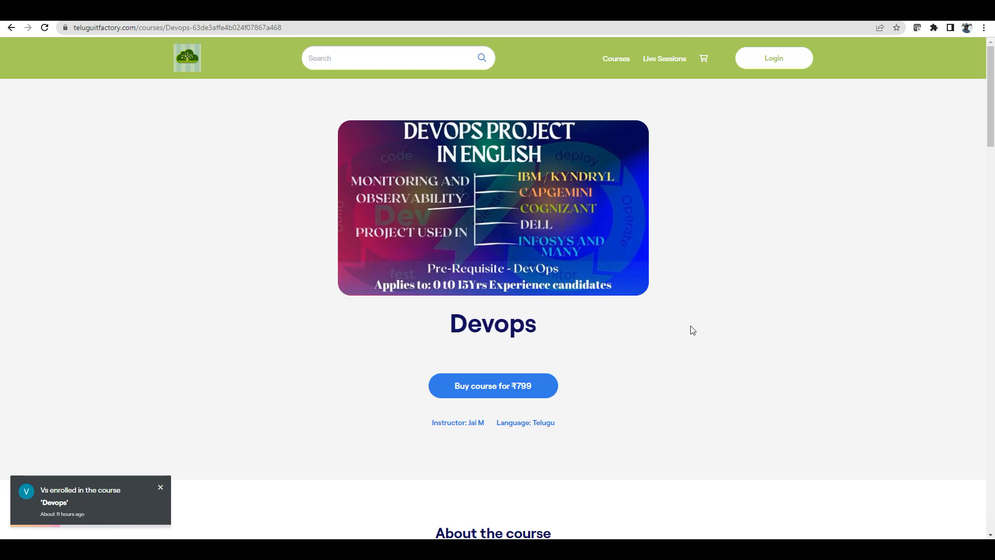
click(159, 487)
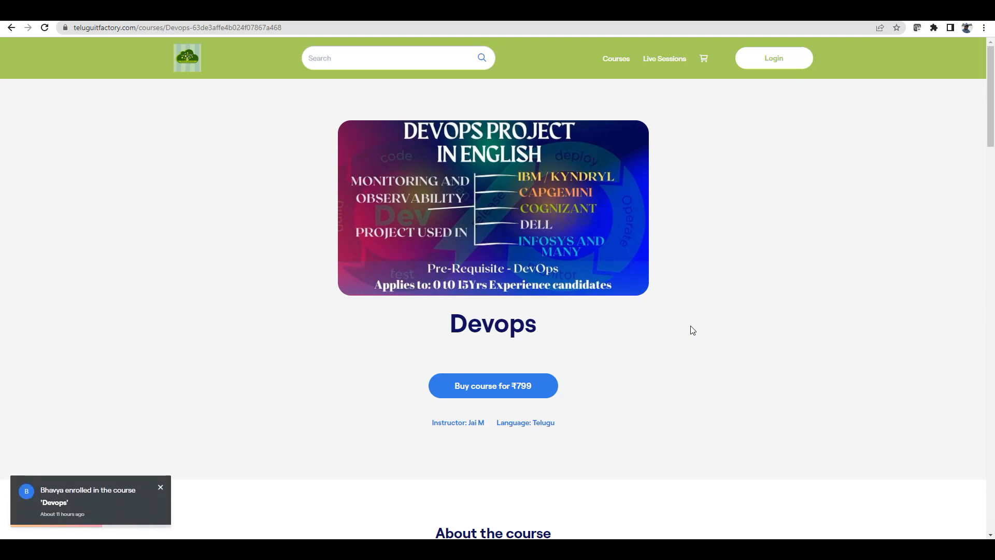
click(160, 487)
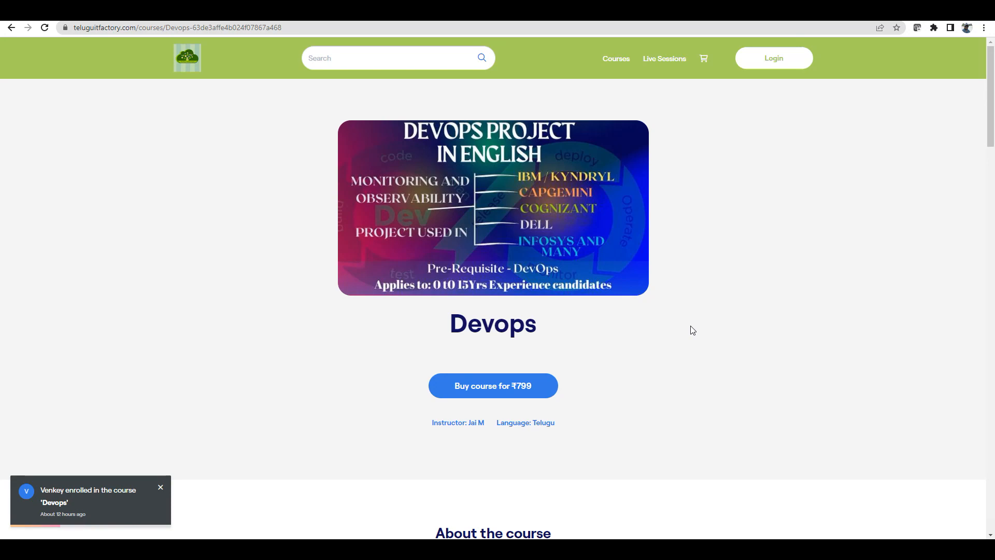
click(159, 487)
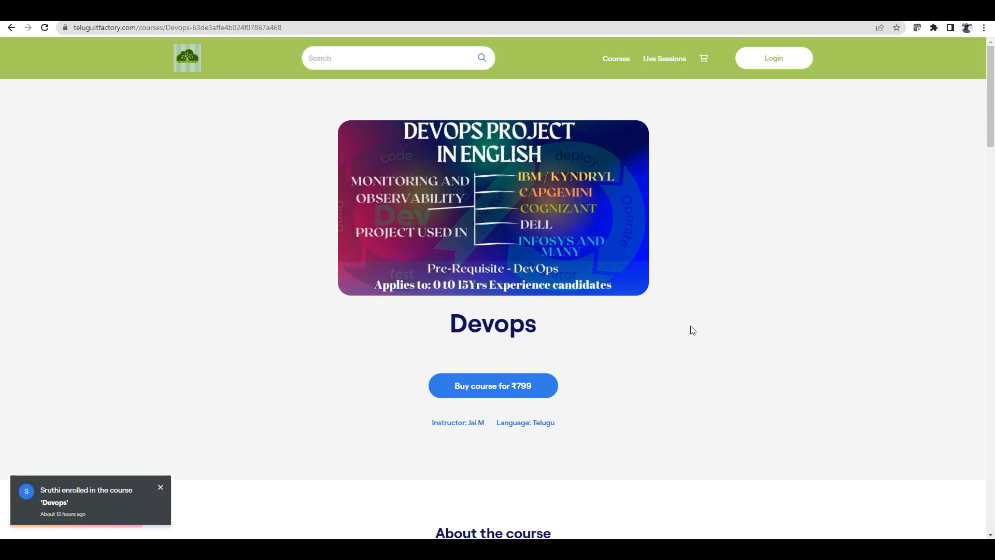
click(160, 487)
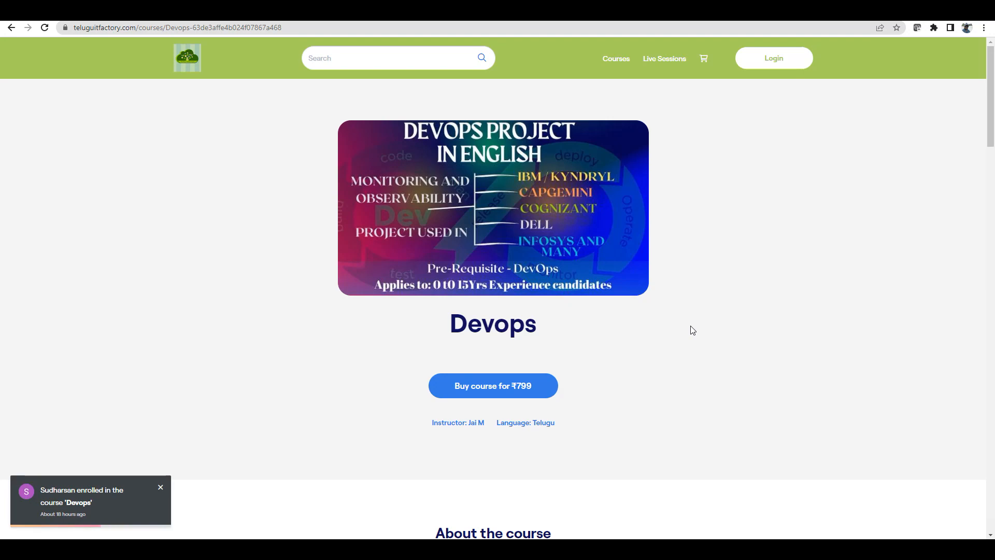
click(159, 487)
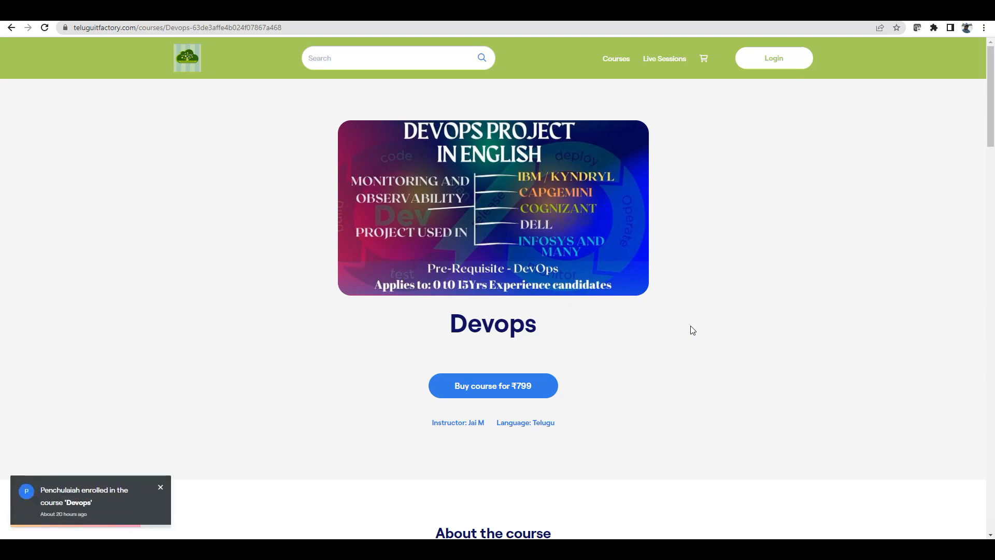
click(160, 487)
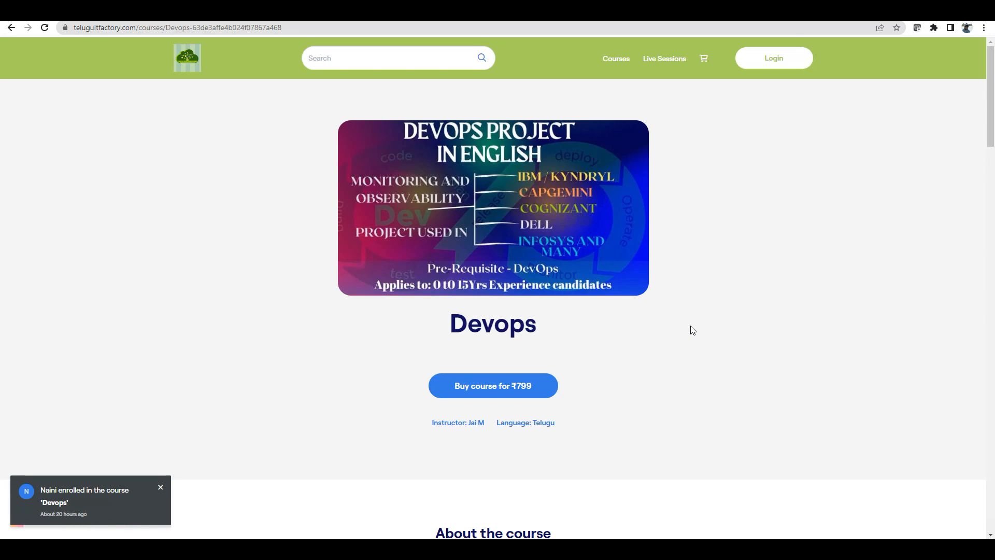
click(160, 487)
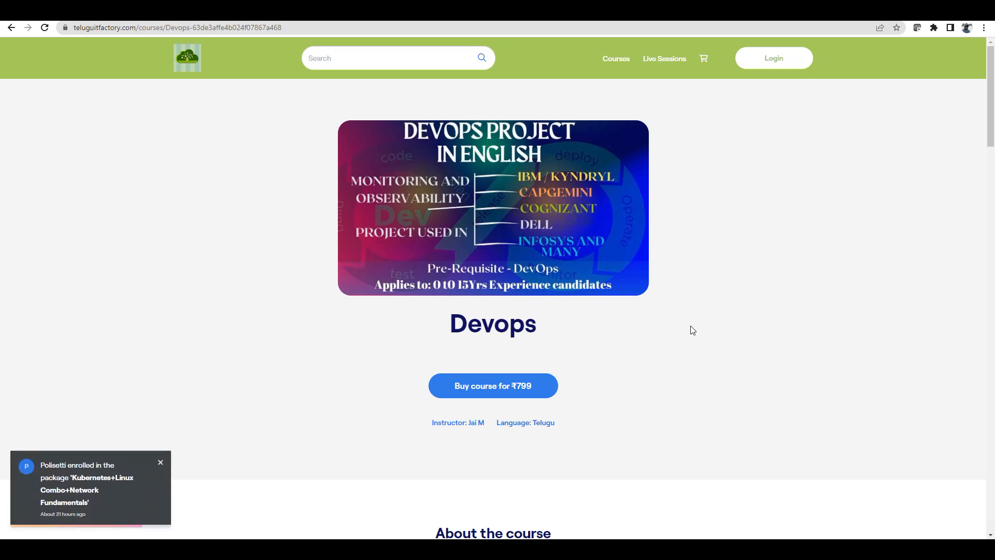
click(161, 462)
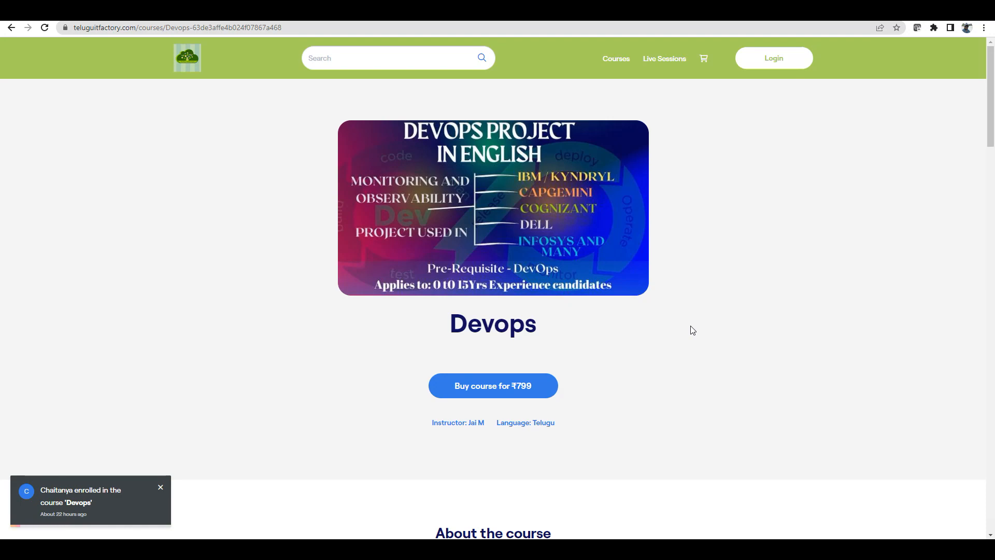
Browse the Devops course page and interact with items in its left-side area
scroll(down, 3)
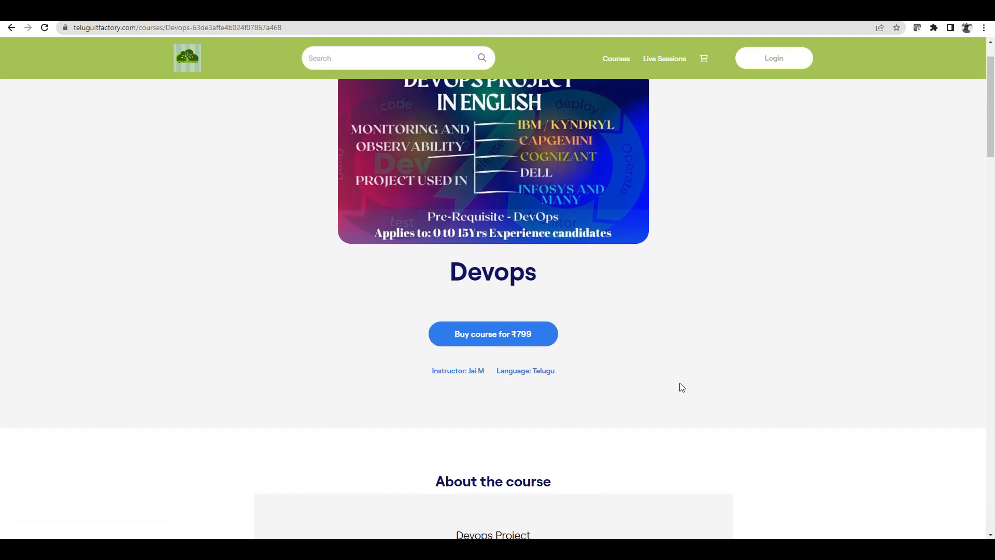
scroll(up, 3)
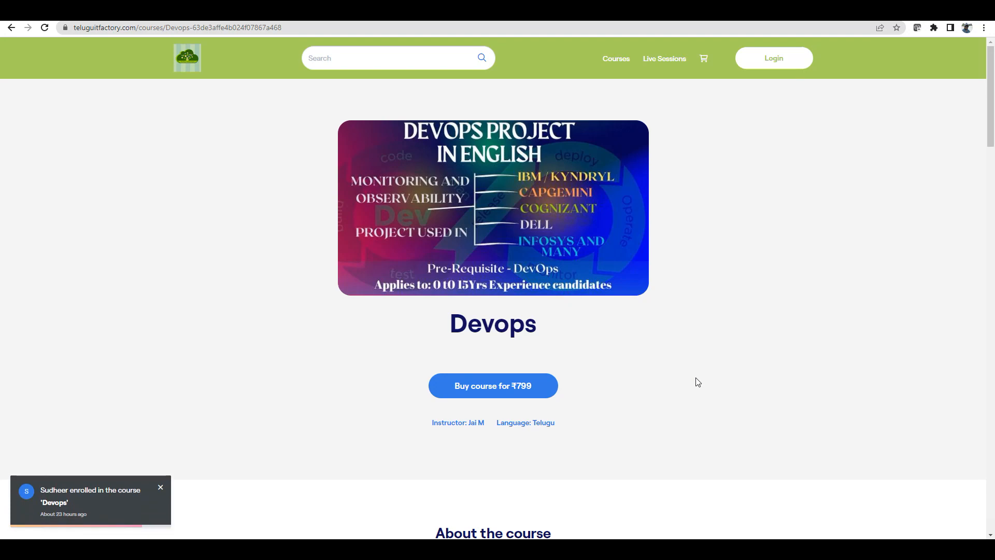
click(160, 487)
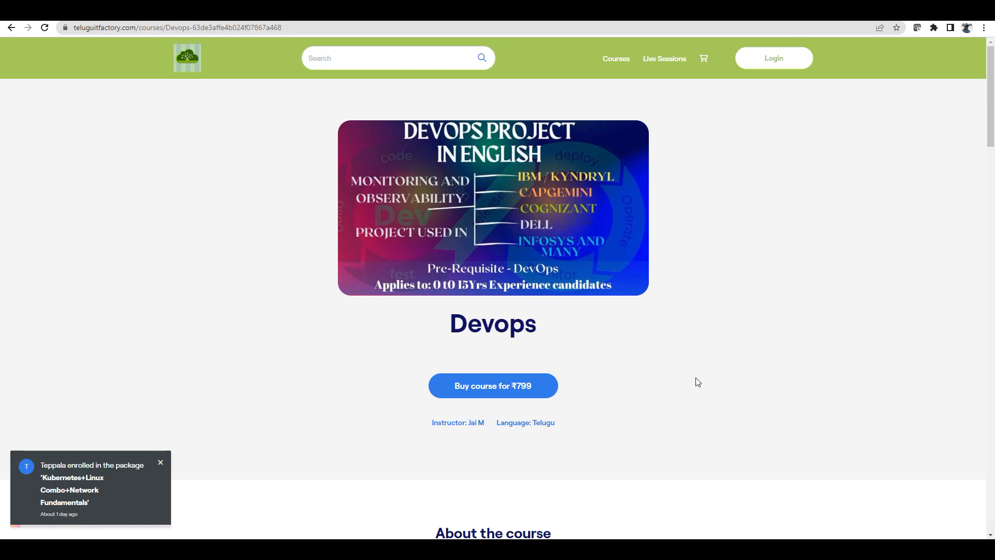
click(159, 462)
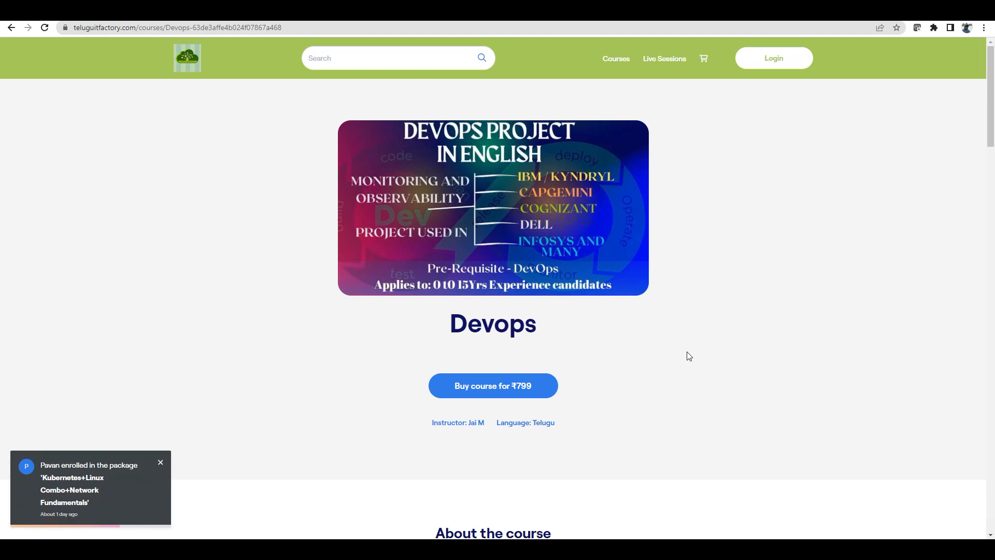
click(160, 462)
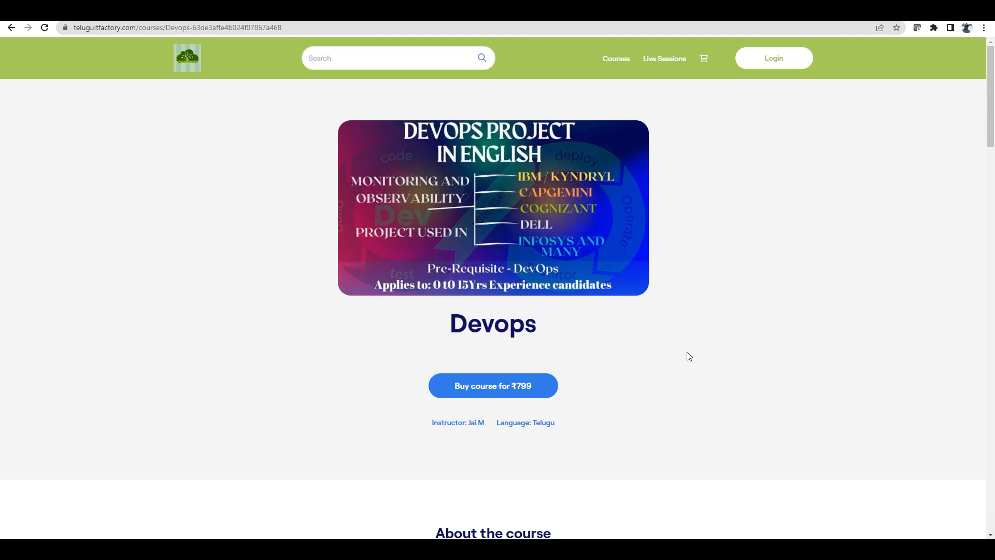
mouse_move(752, 404)
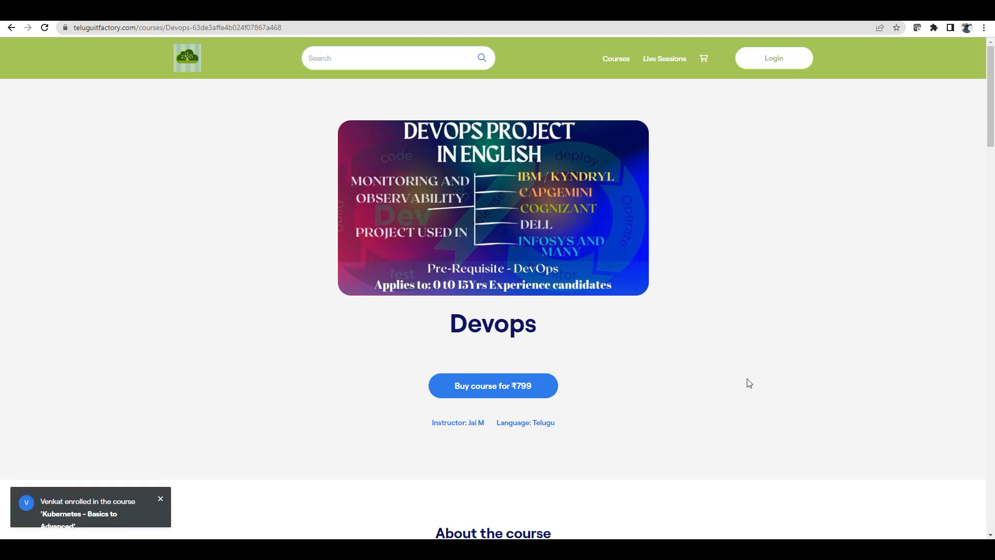
mouse_move(700, 290)
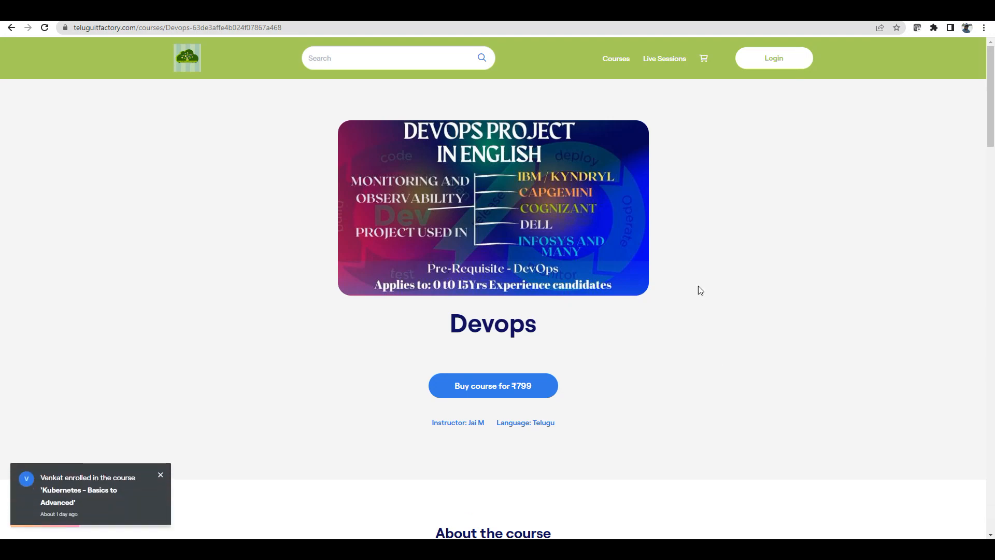
Go to the course store listing via the header Courses link
click(615, 58)
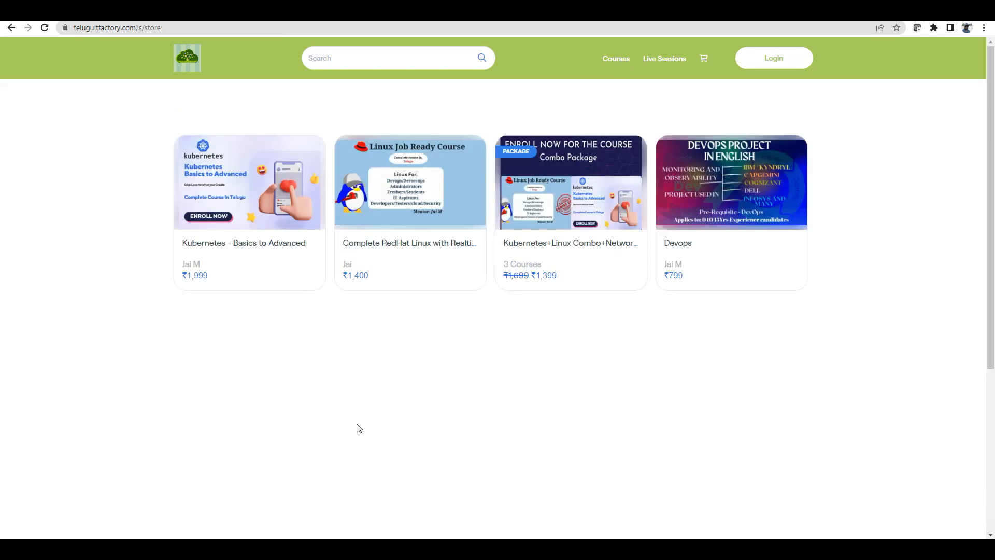
View the Kubernetes+Linux Combo+Network Fundamentals package, then reopen the Devops course page from the store
click(569, 182)
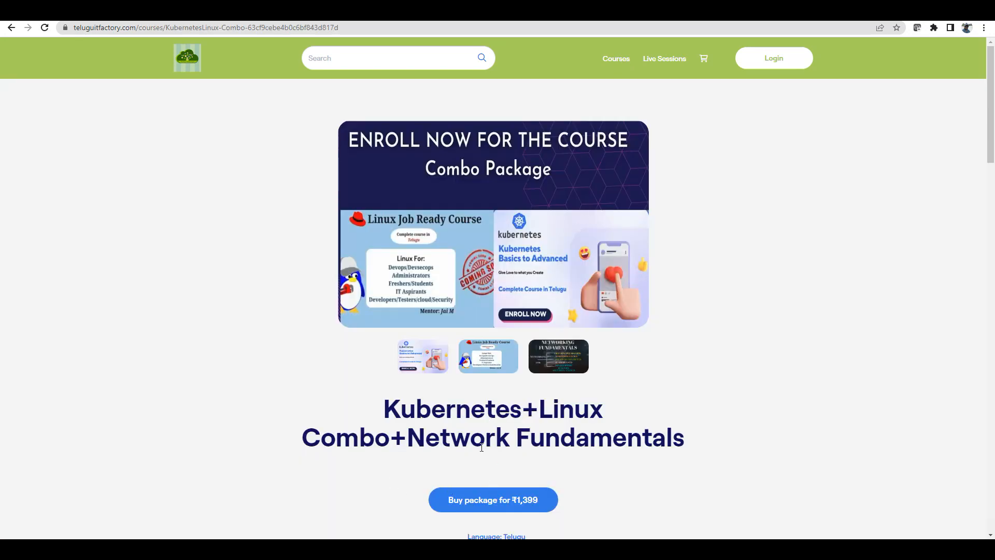
mouse_move(697, 259)
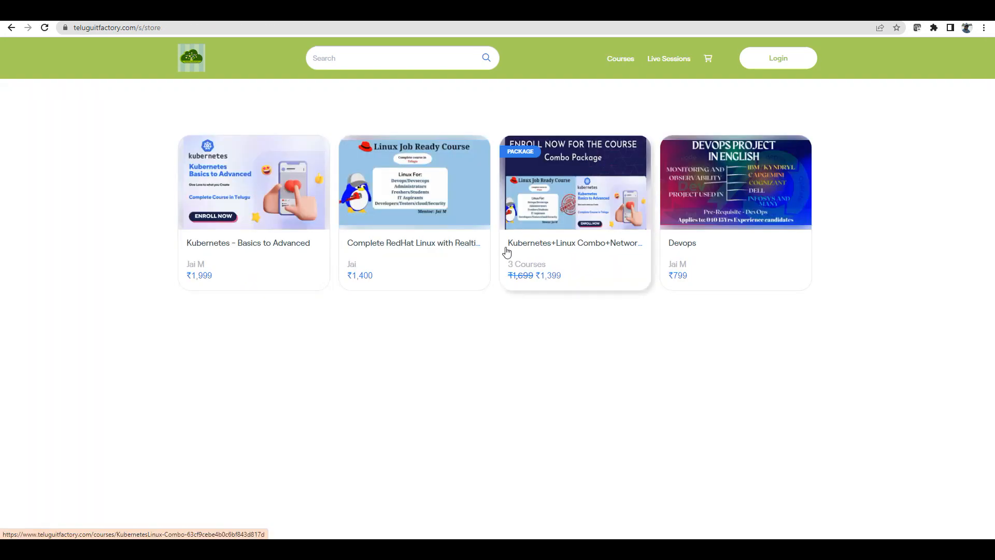
mouse_move(459, 373)
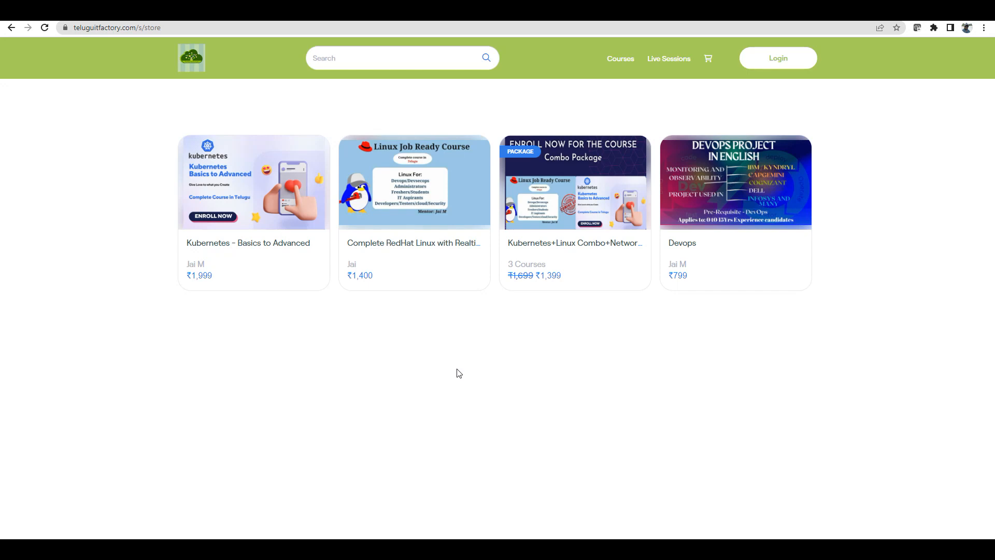
mouse_move(754, 204)
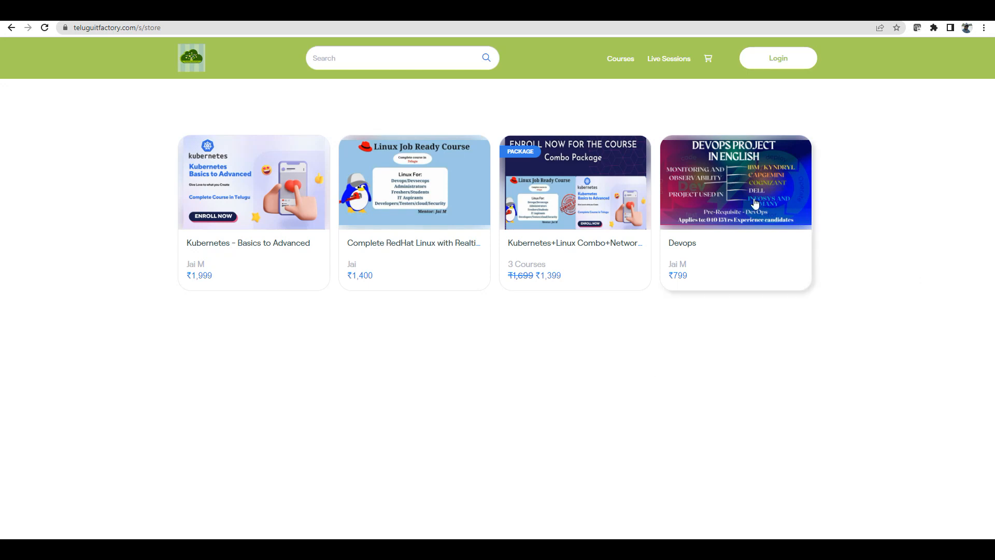
click(735, 182)
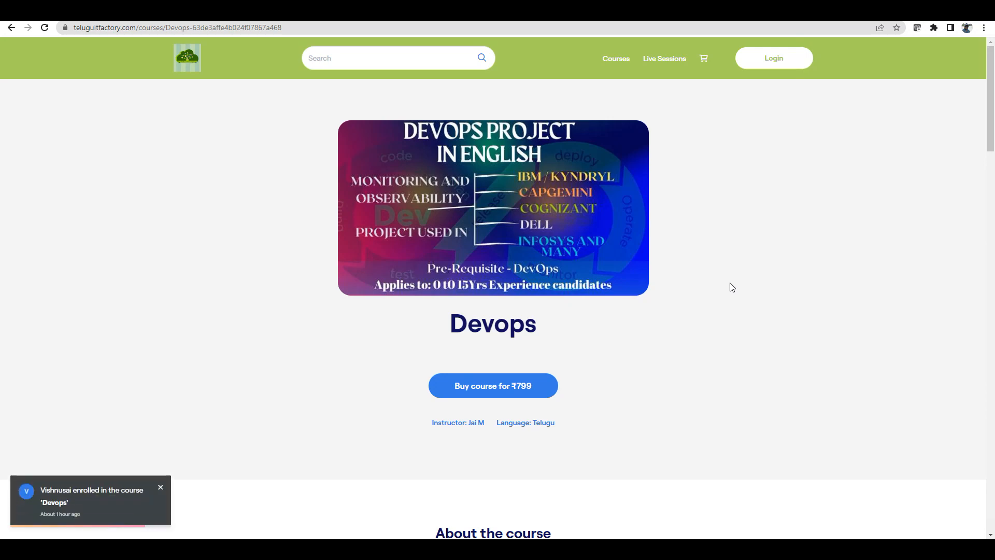
click(159, 487)
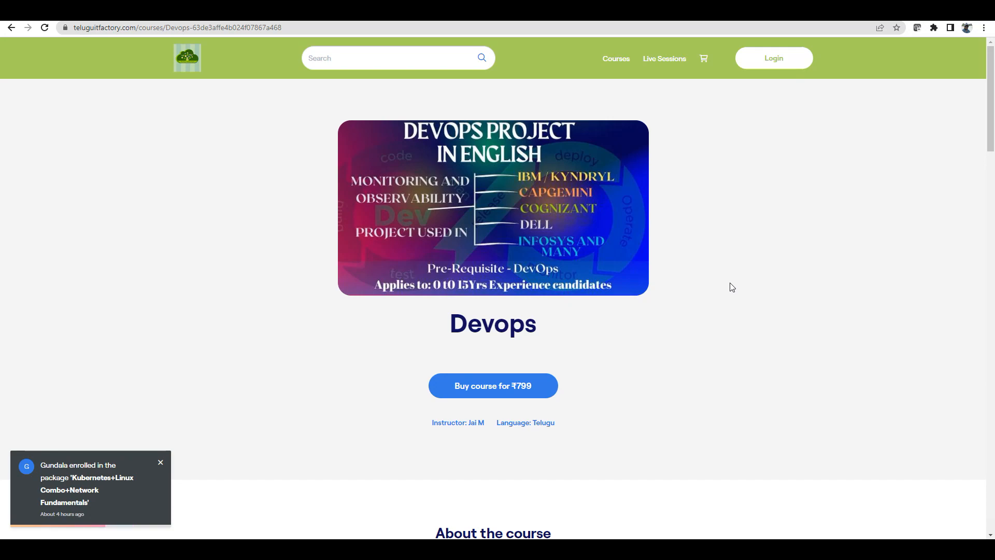
click(160, 463)
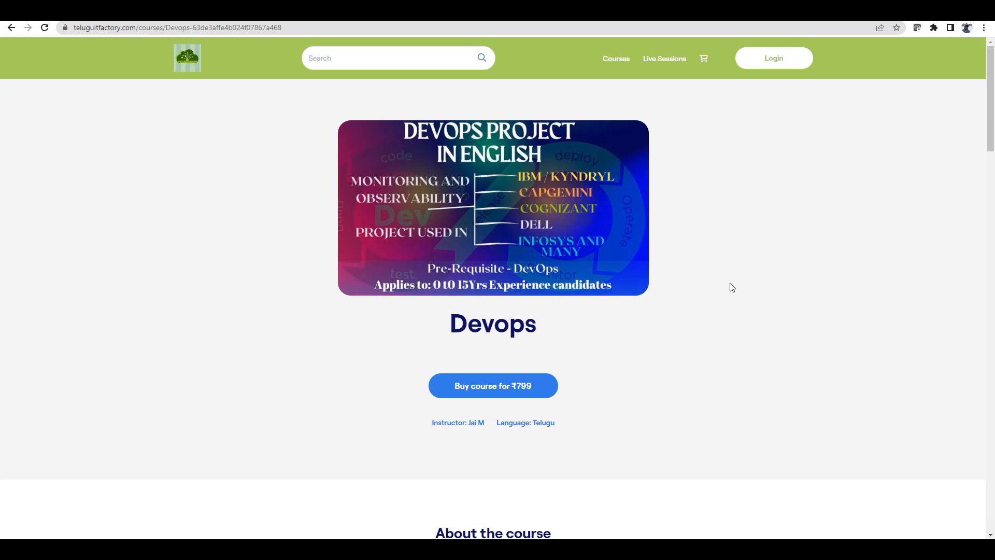
mouse_move(754, 280)
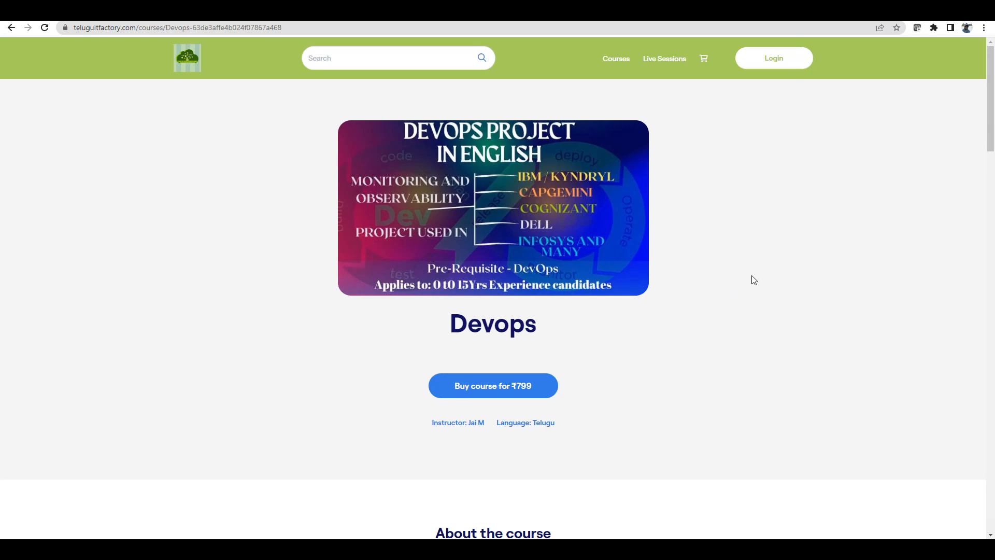